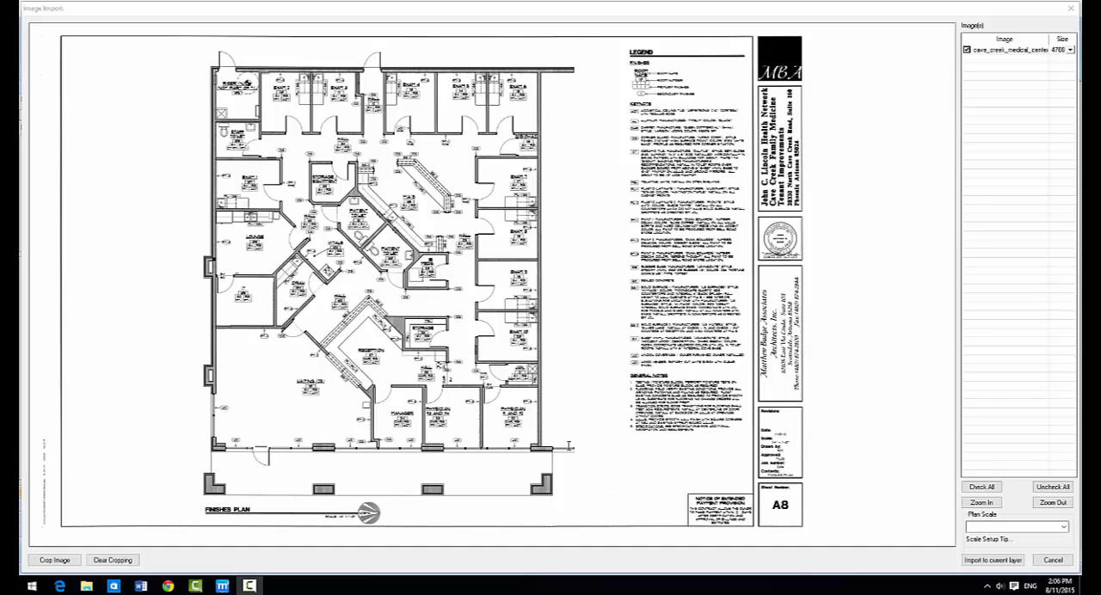
Draw a trial crop around the upper-left rooms, clear it, and begin a new crop for the full sheet.
click(53, 561)
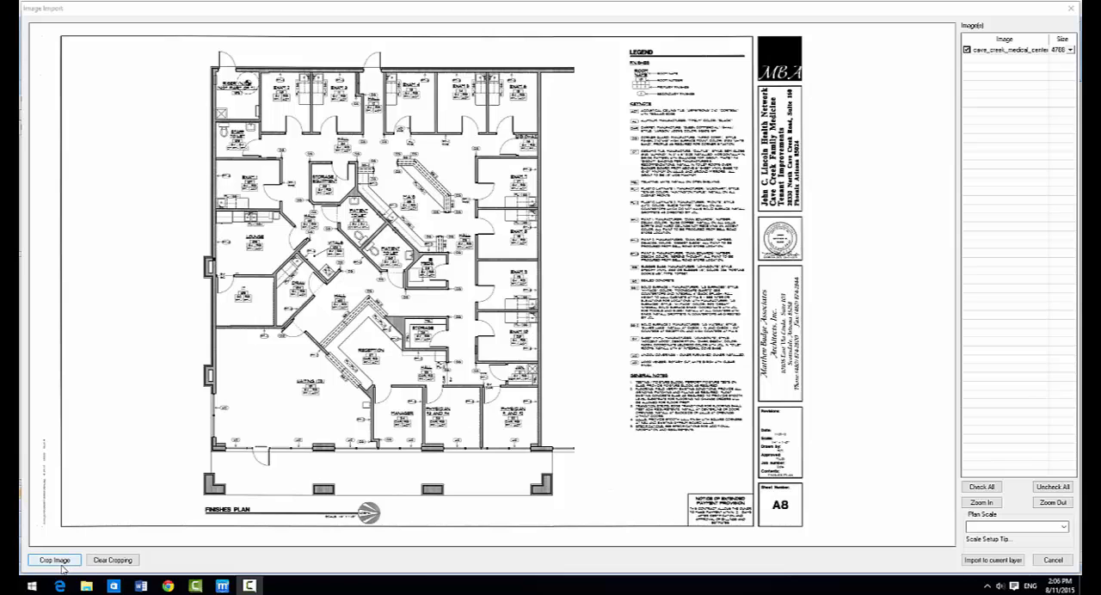
click(53, 561)
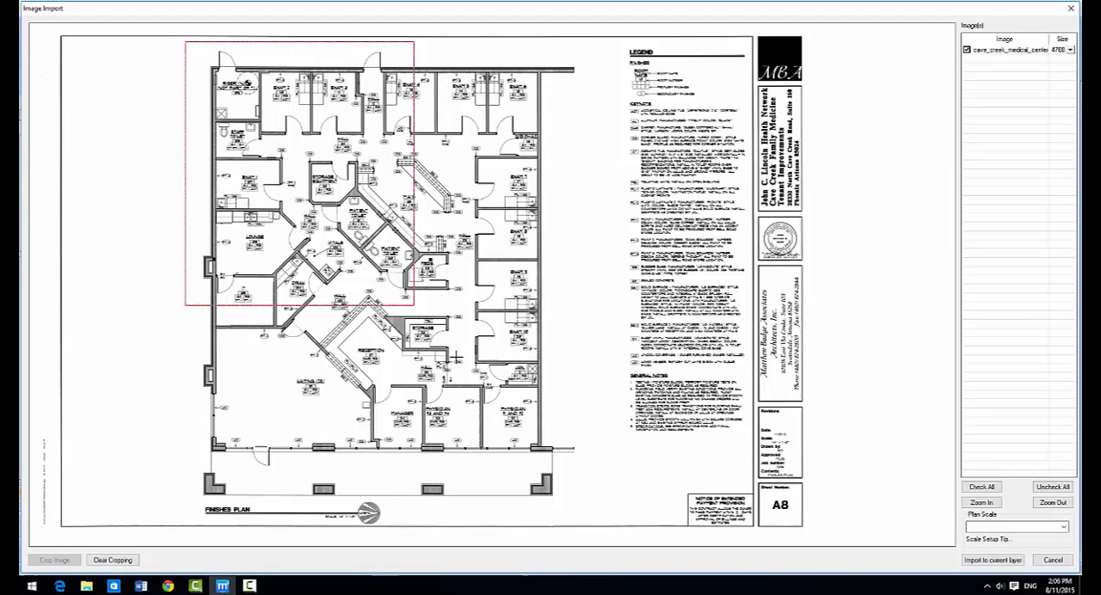
drag(413, 318, 598, 524)
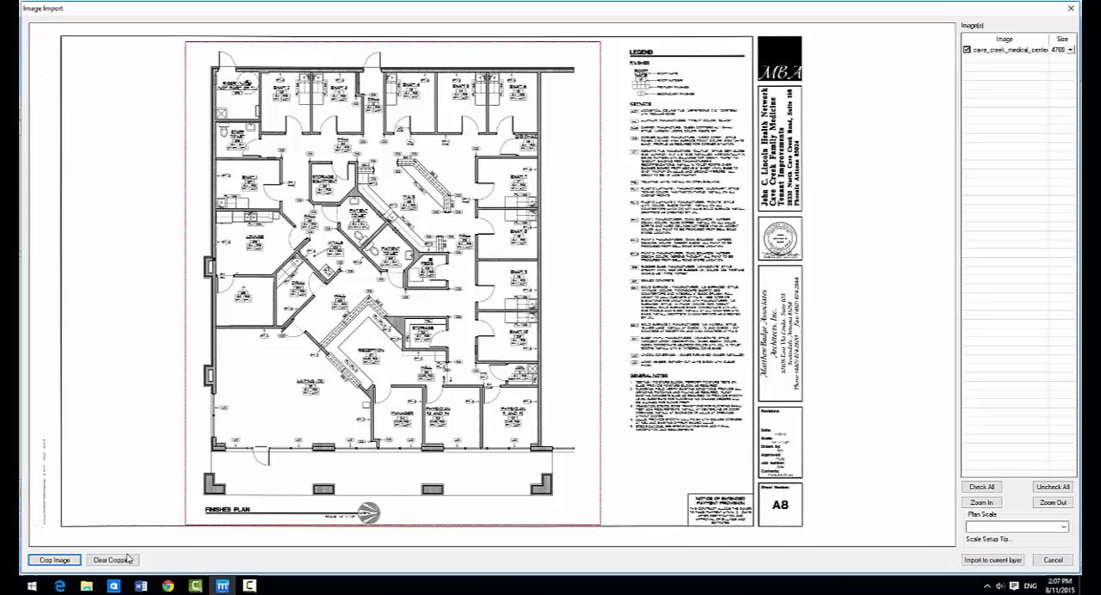
click(112, 561)
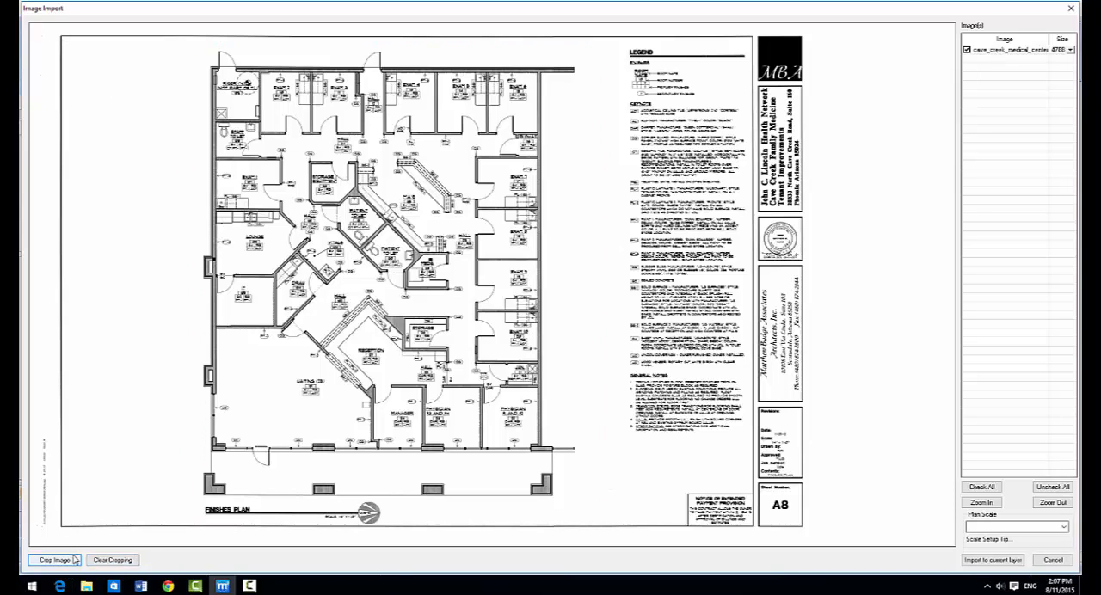
click(54, 561)
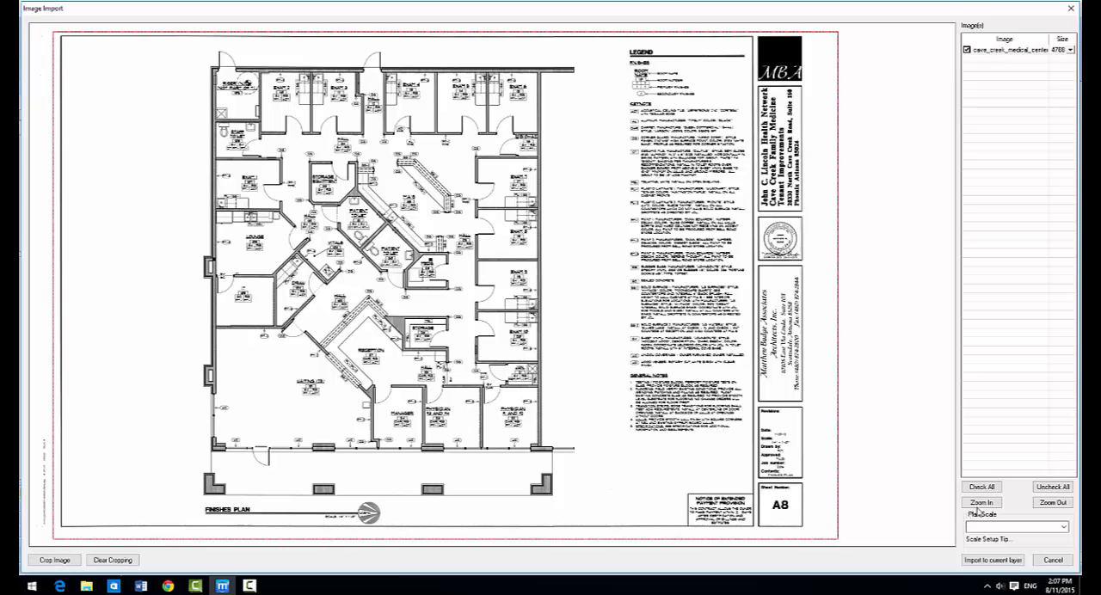
click(980, 502)
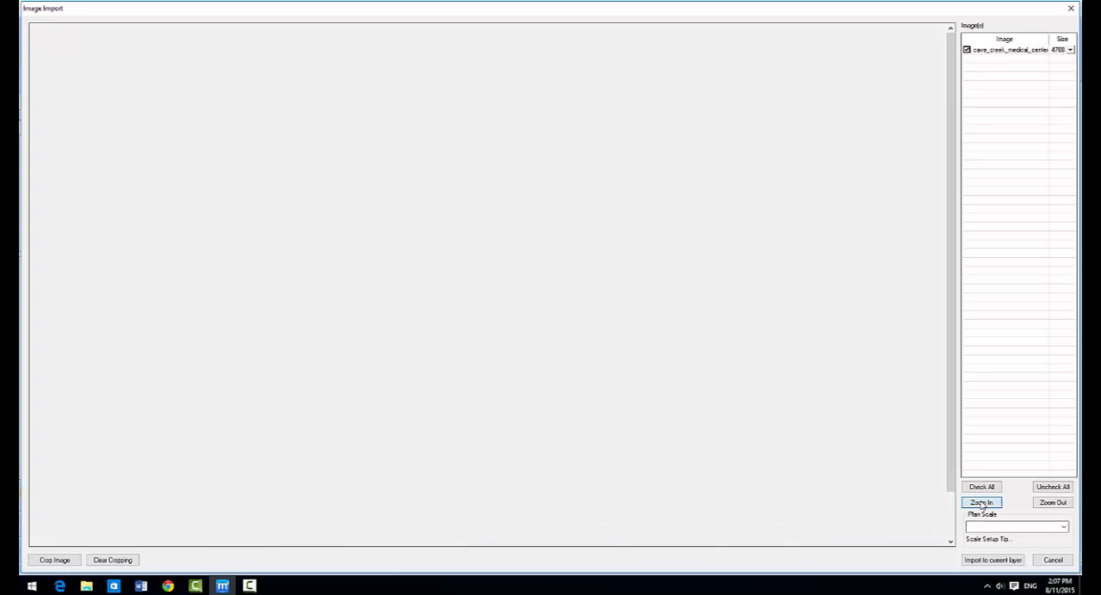
click(980, 503)
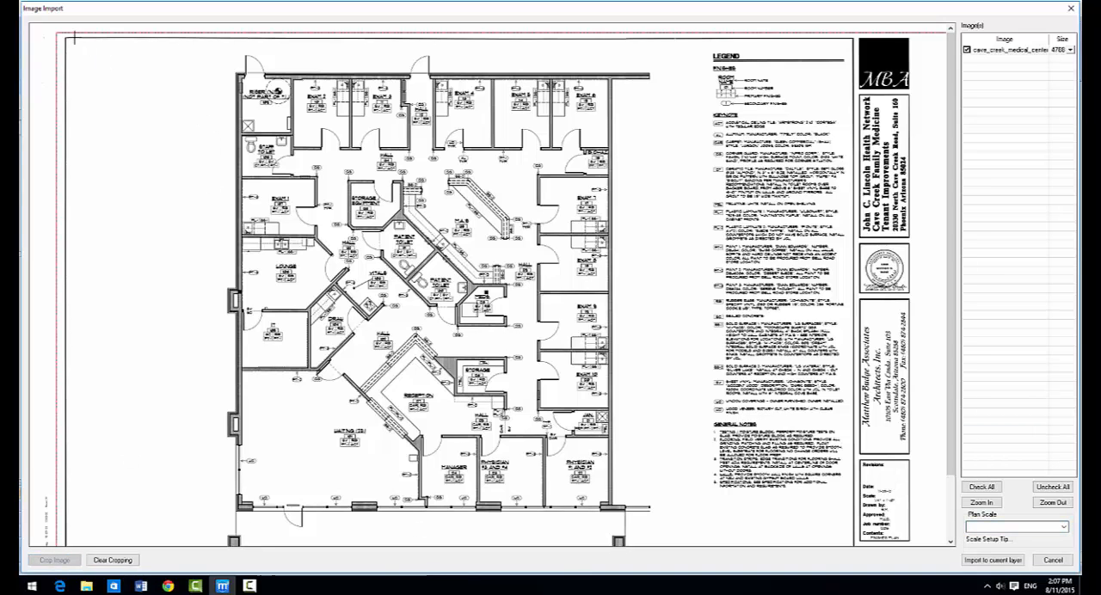
click(1052, 502)
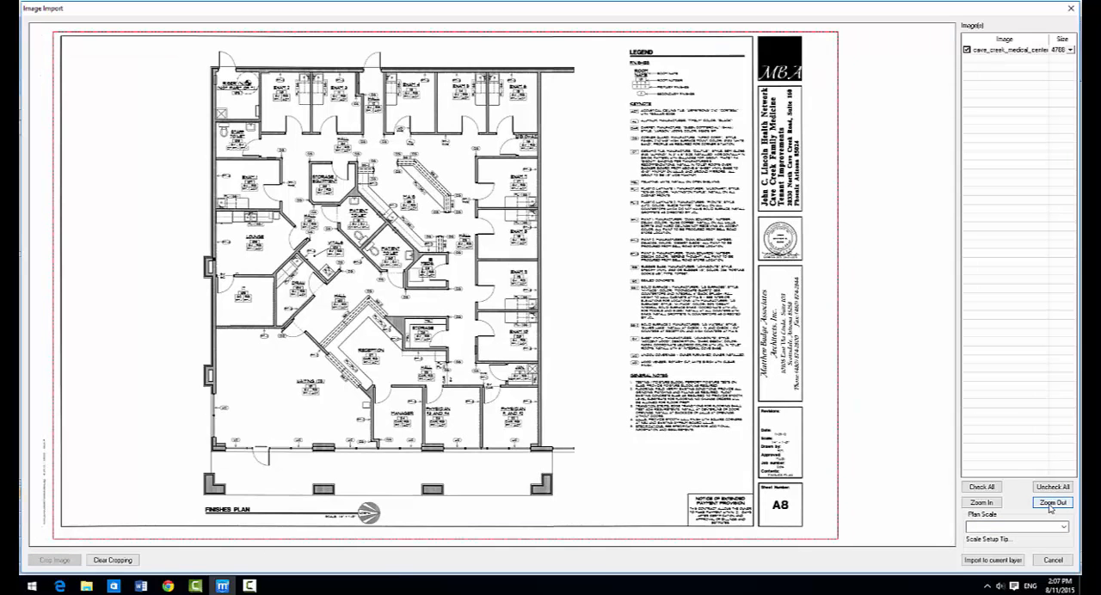
mouse_move(992, 560)
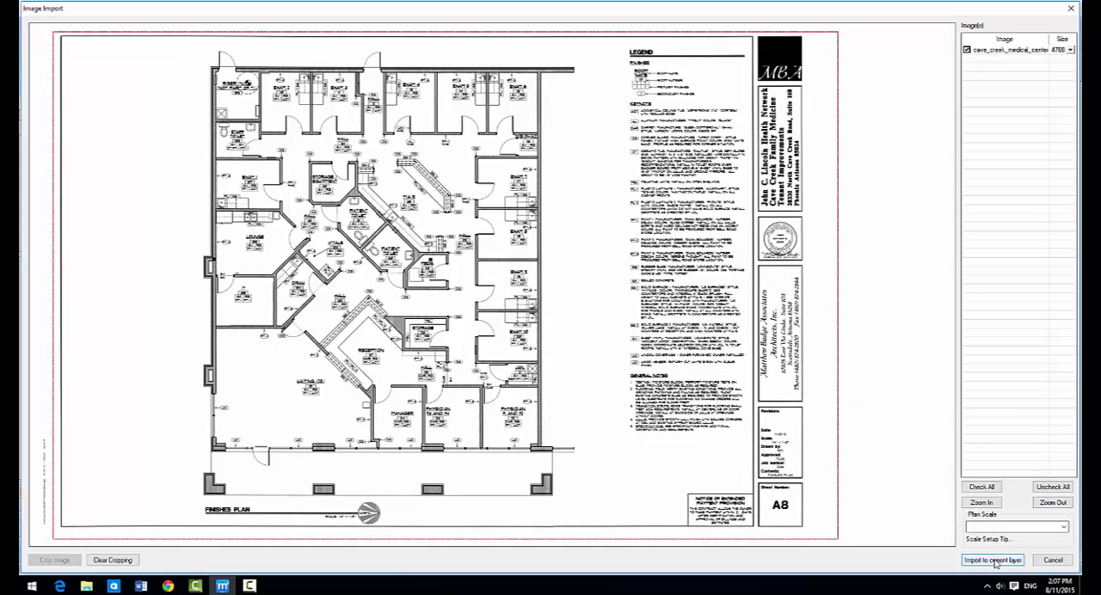
Import the cropped blueprint to the current layer and scale it from two picked points with an entered actual size.
click(990, 560)
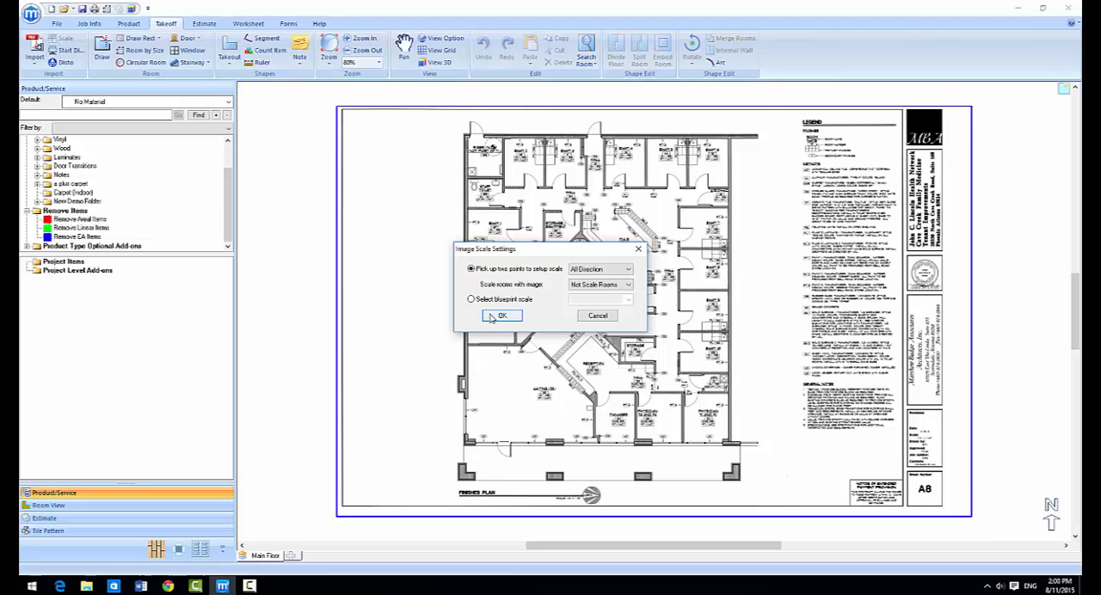
click(502, 317)
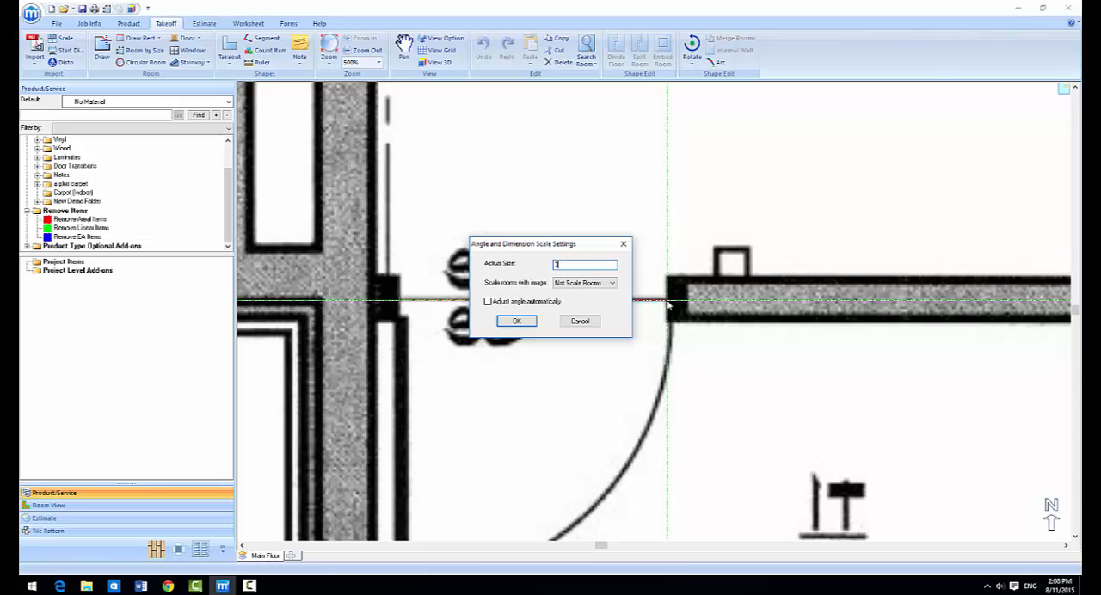
mouse_move(543, 323)
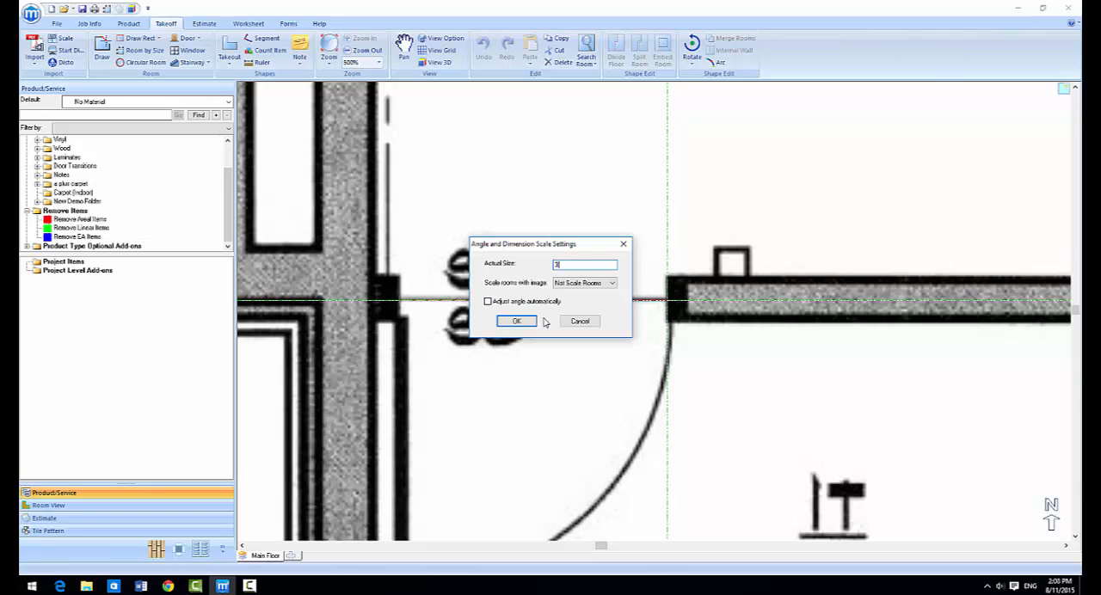
click(516, 319)
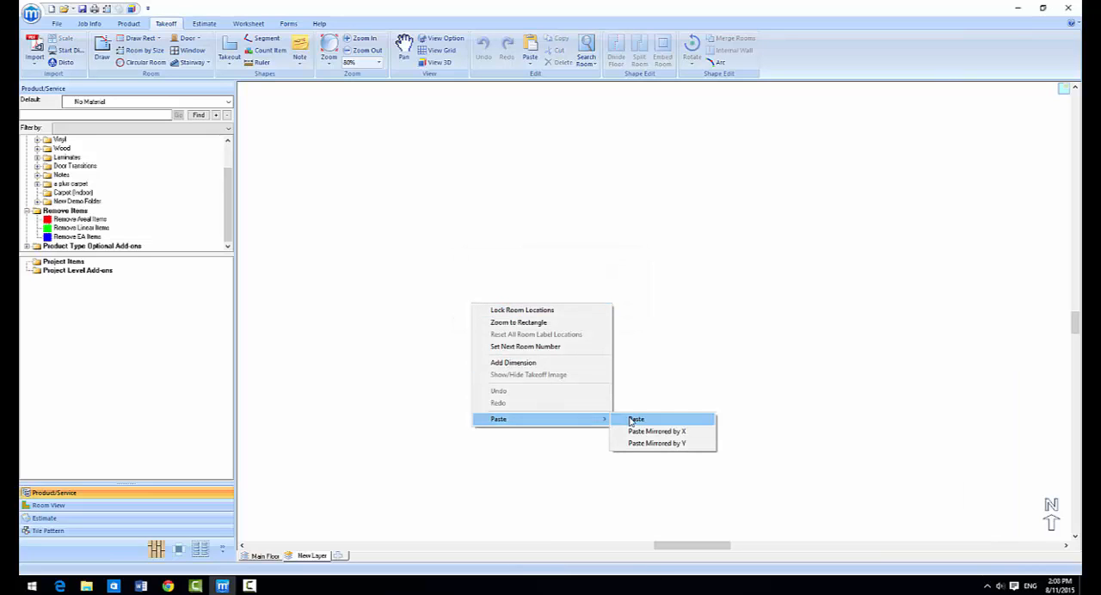
Paste the copied blueprint onto New Layer and place it.
click(637, 420)
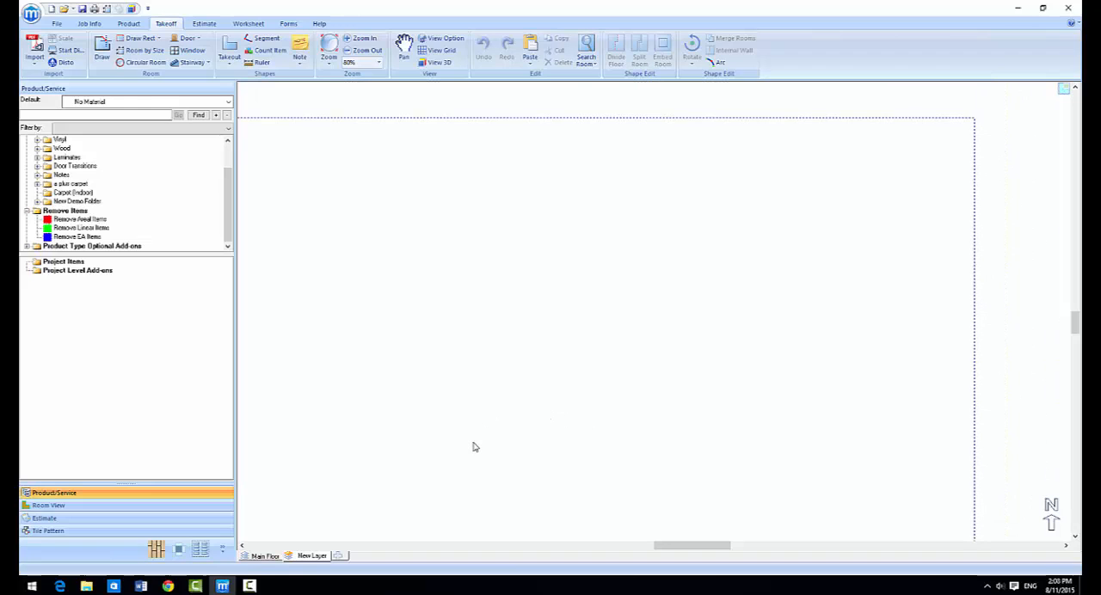
click(363, 50)
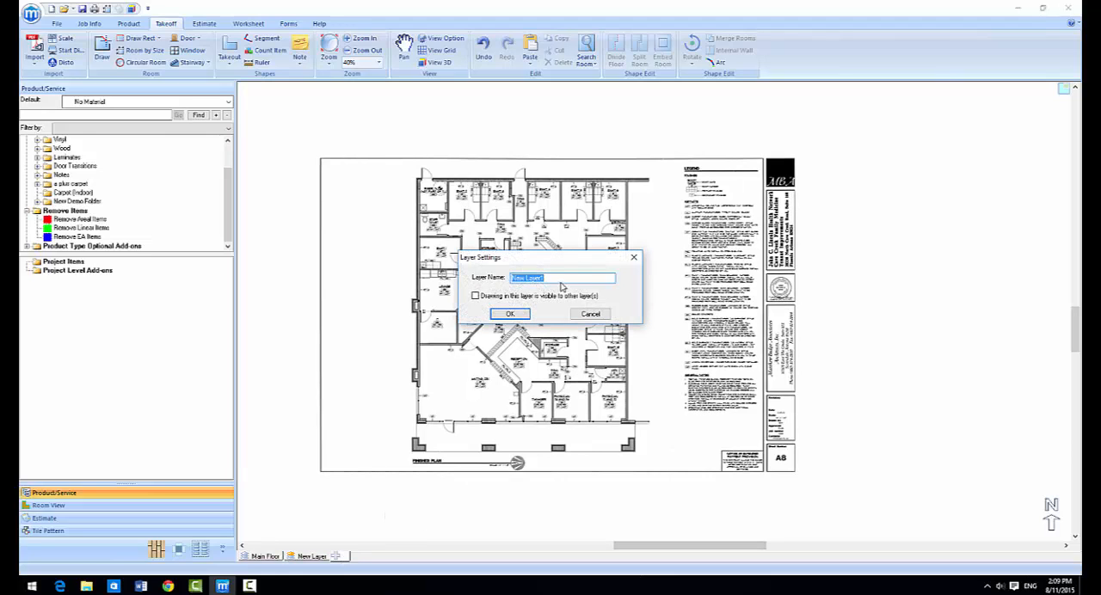
Add another layer and name it 'New Layer 2'.
click(560, 277)
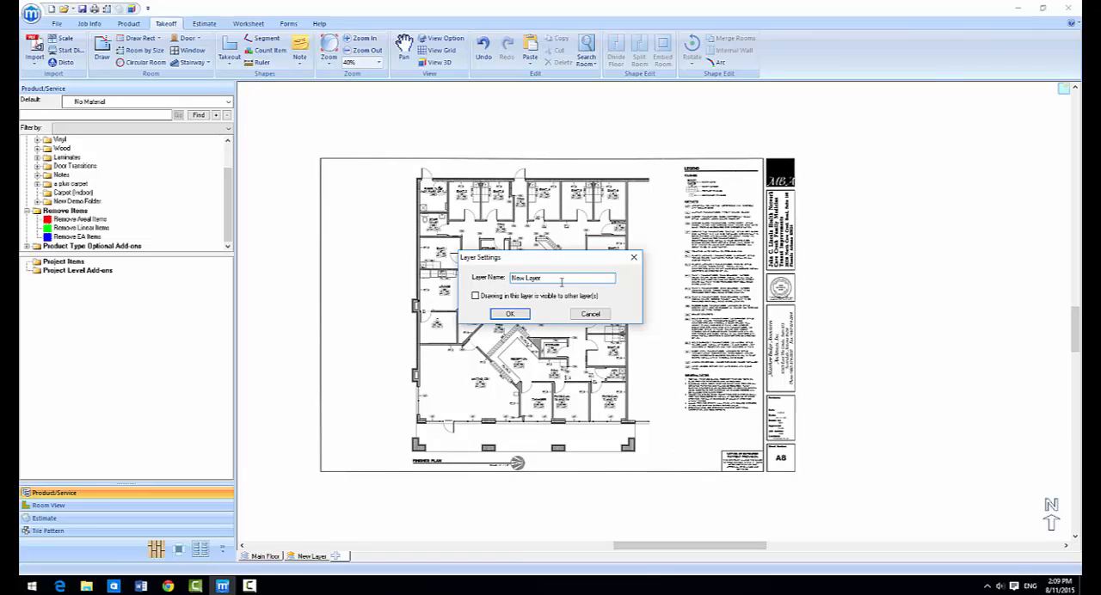
text(2)
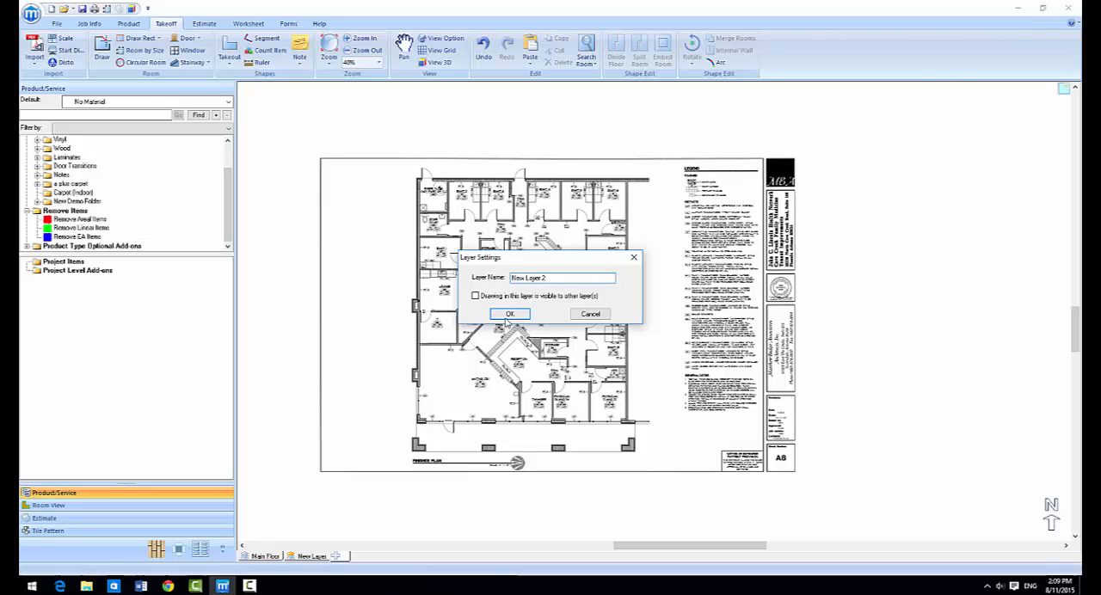
click(509, 313)
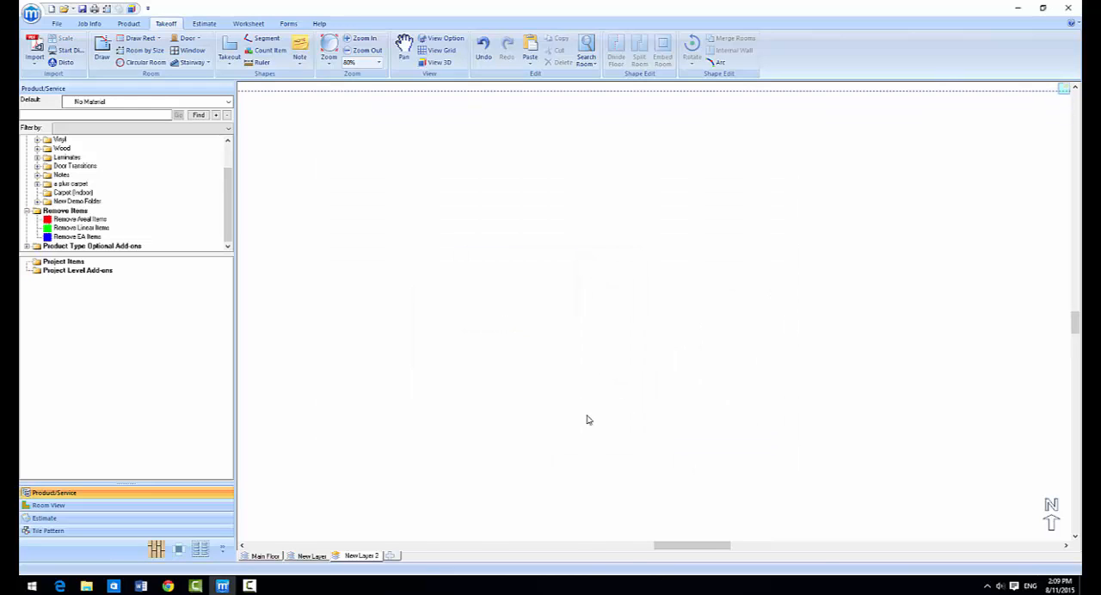
Attempt a free rotation of the locked blueprint, then unlock the plan so it can be rotated.
right_click(622, 296)
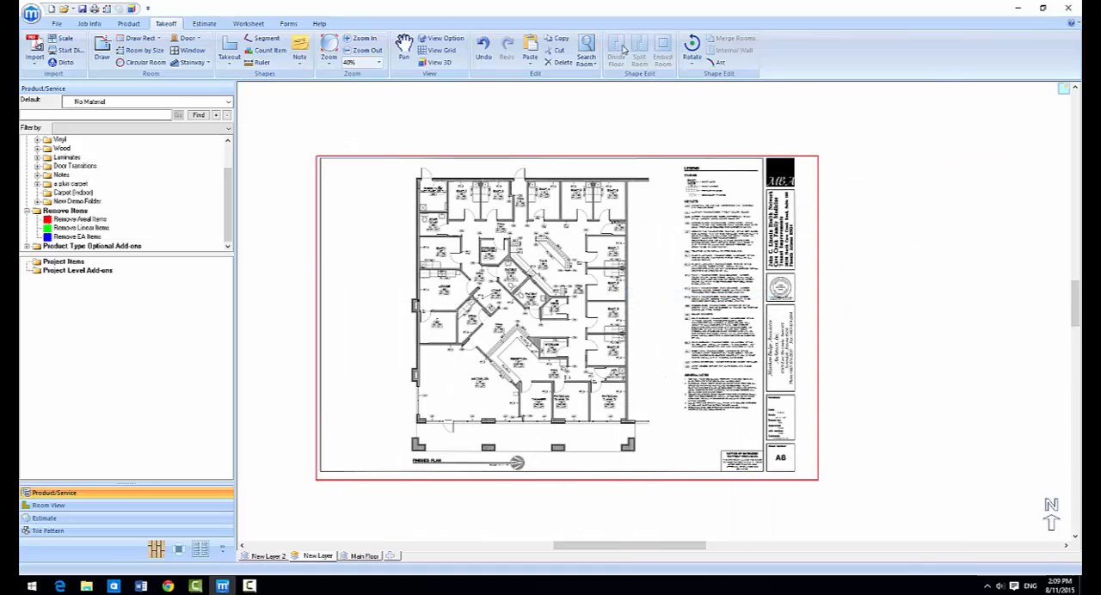
click(691, 48)
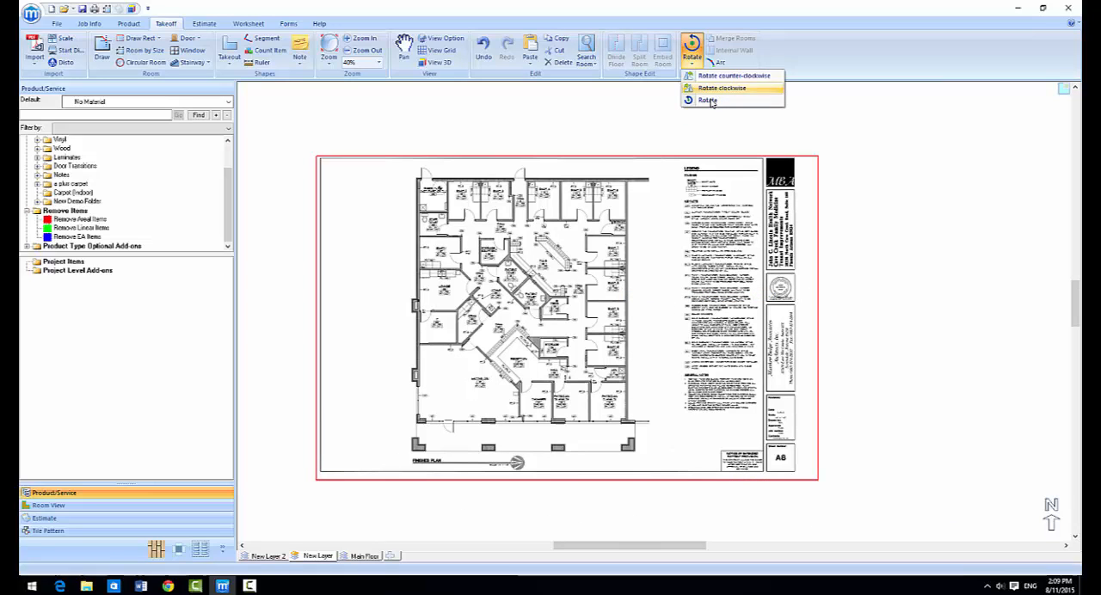
click(707, 102)
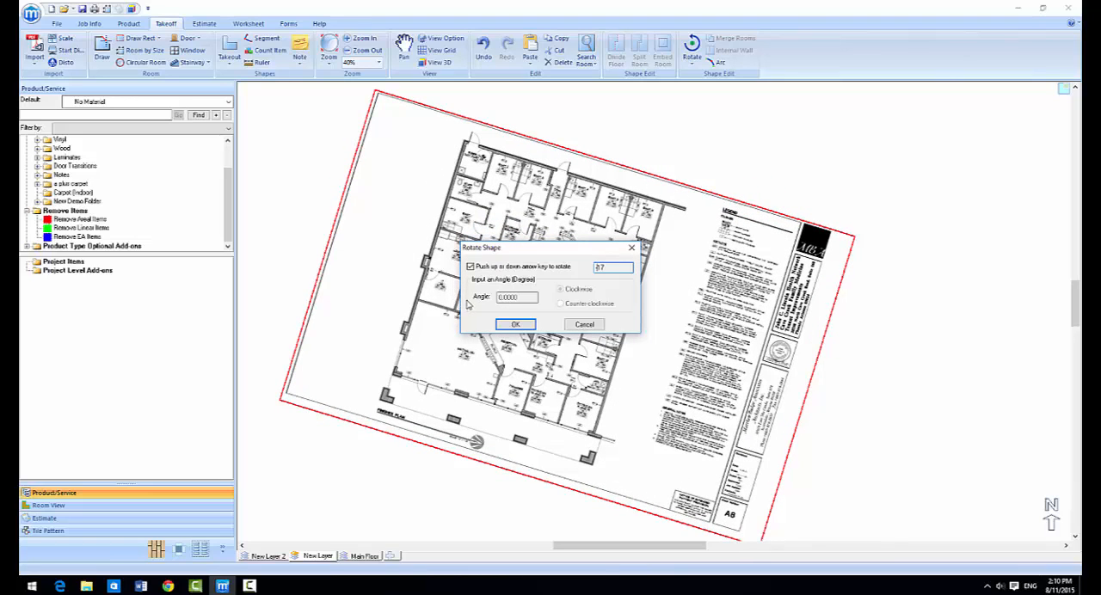
click(516, 323)
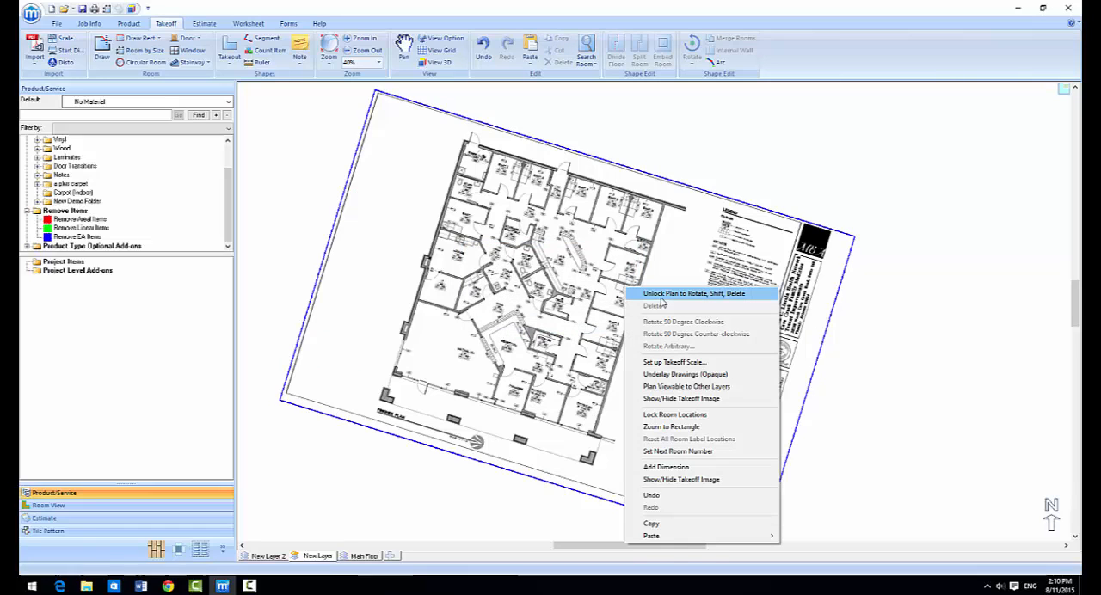
click(695, 292)
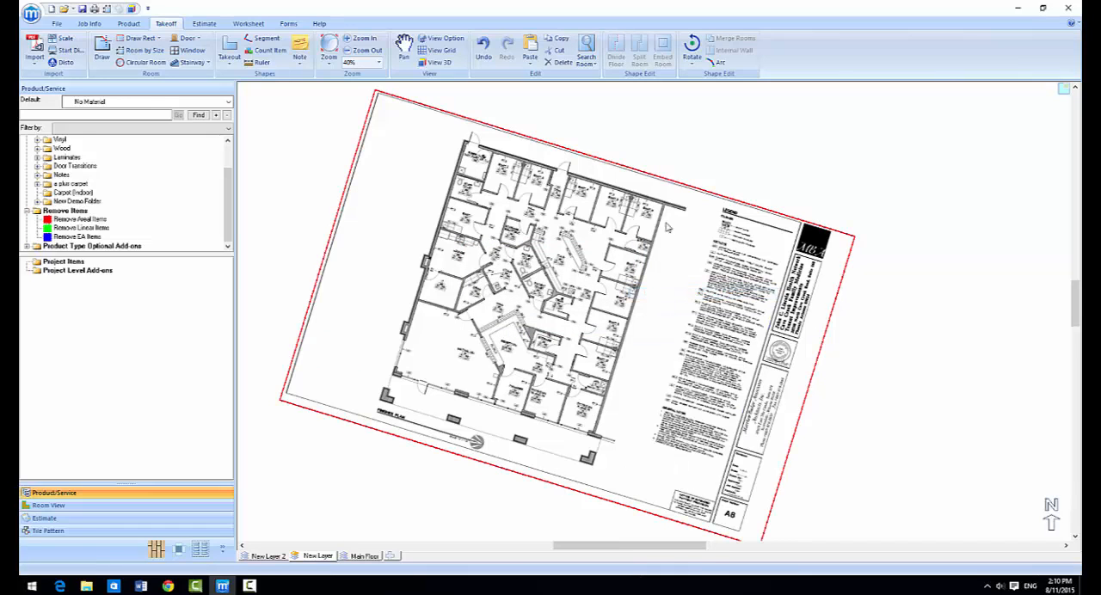
Rotate the plan with arrow-key steps until the floor plan sits level, and confirm.
click(691, 48)
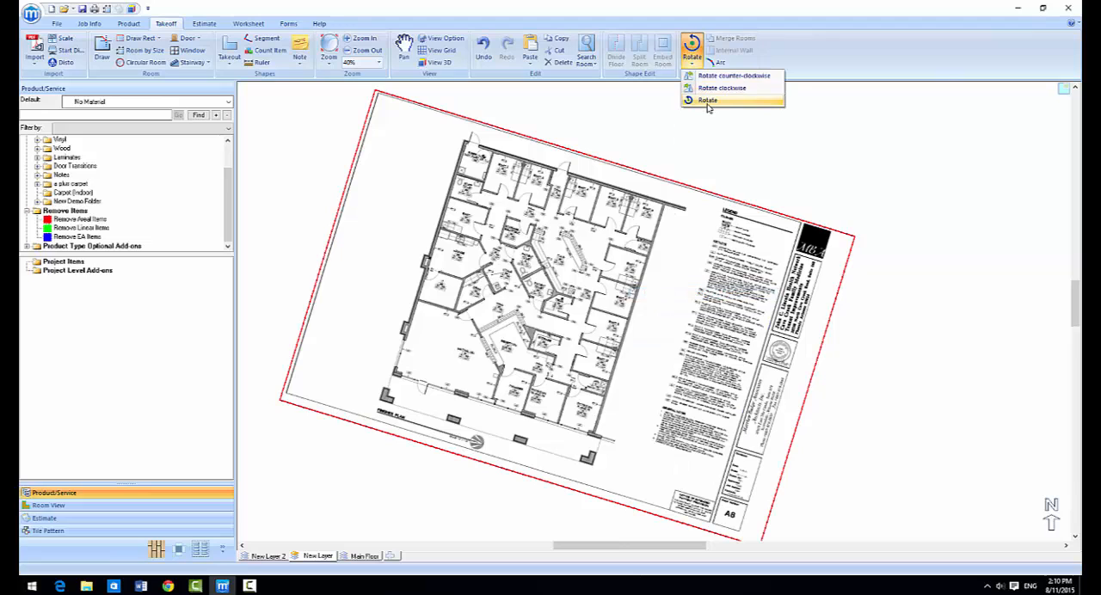
click(705, 100)
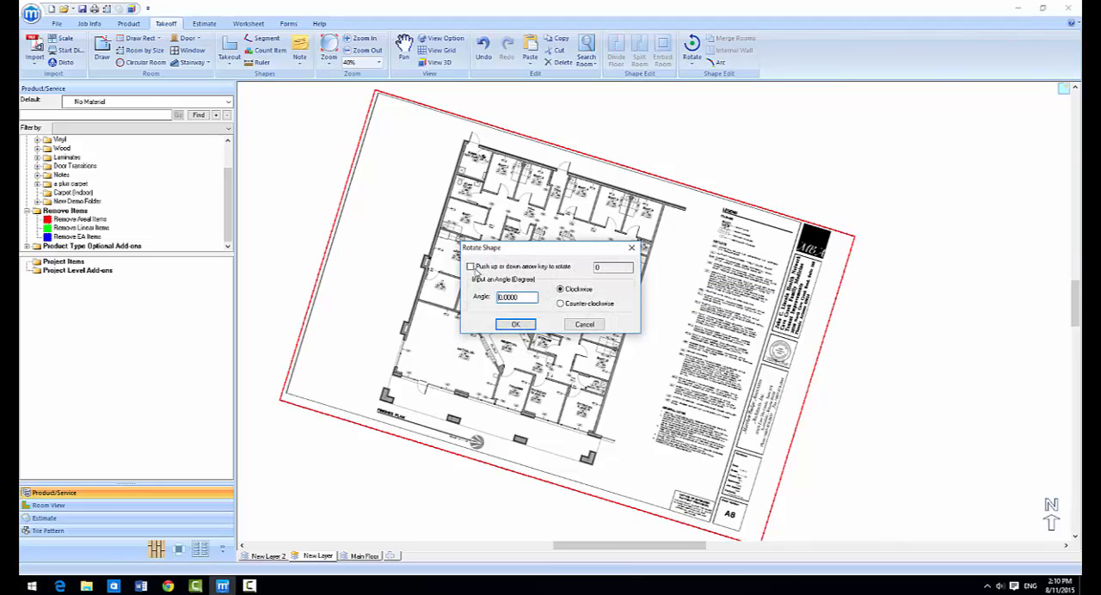
click(471, 266)
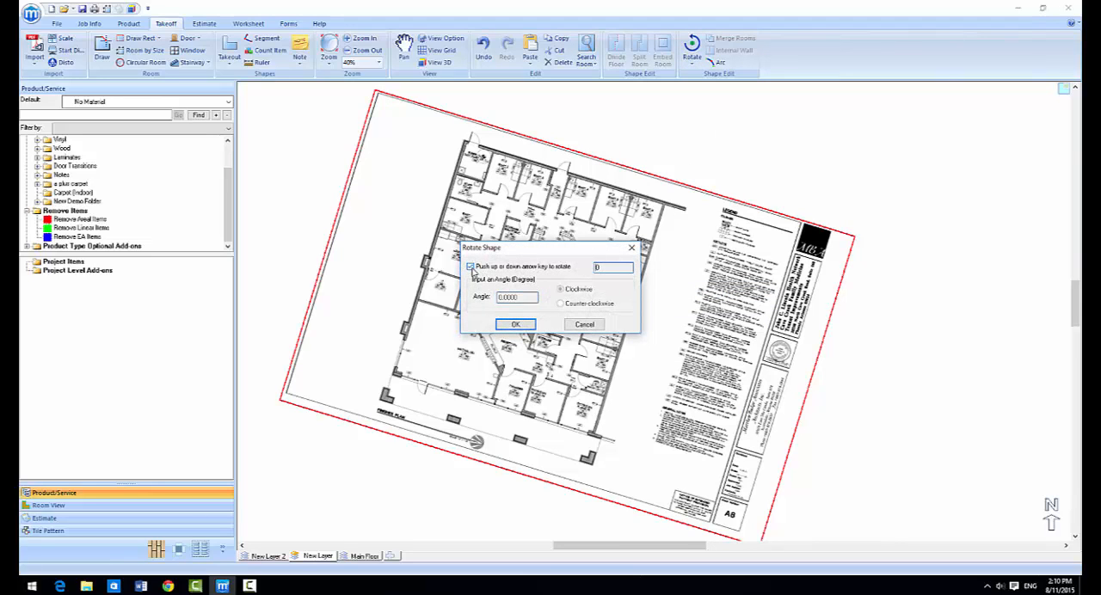
key(up)
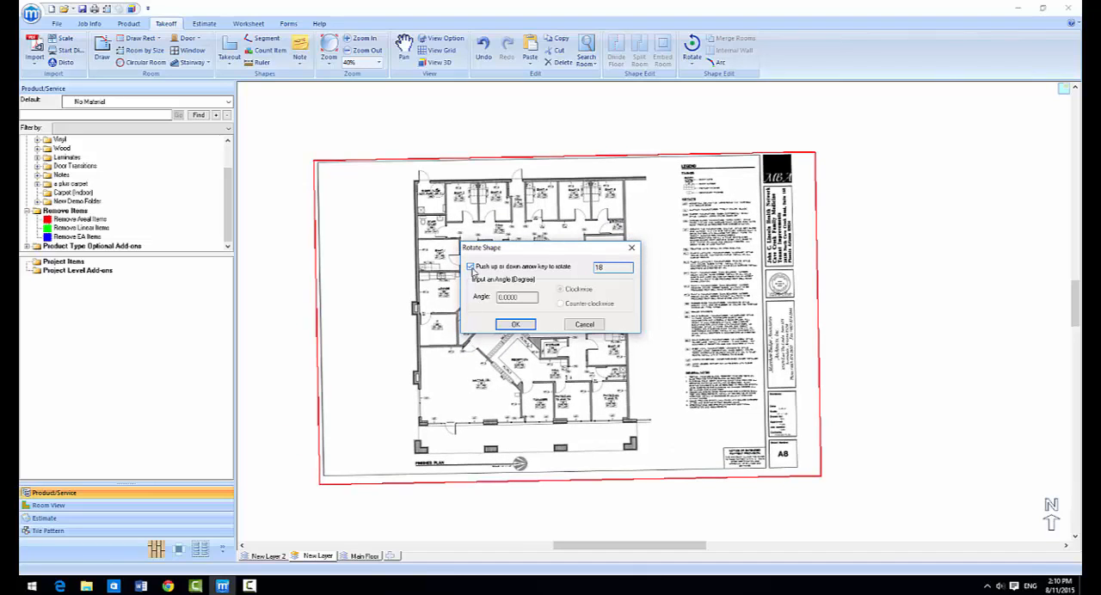
key(down)
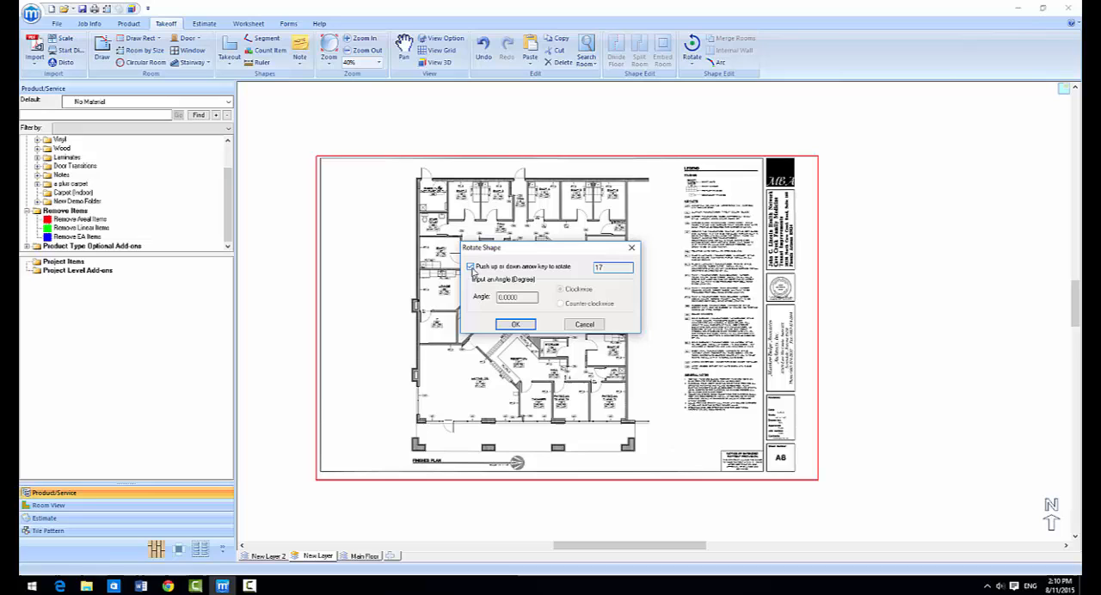
click(515, 324)
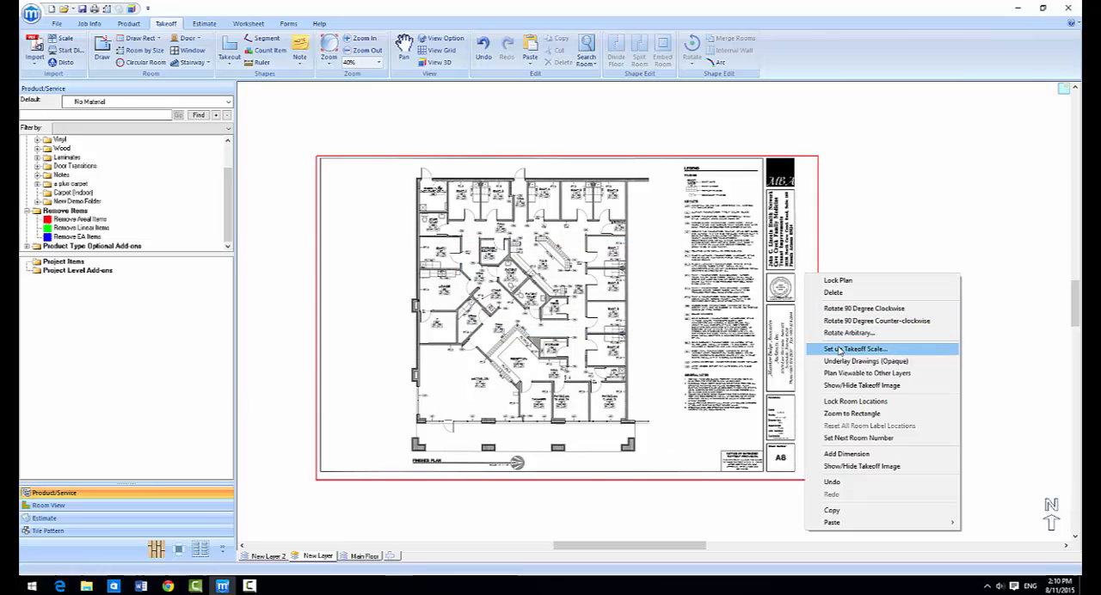
Set up the takeoff scale from two picked points and the entered actual size, then zoom in on the plan.
click(853, 349)
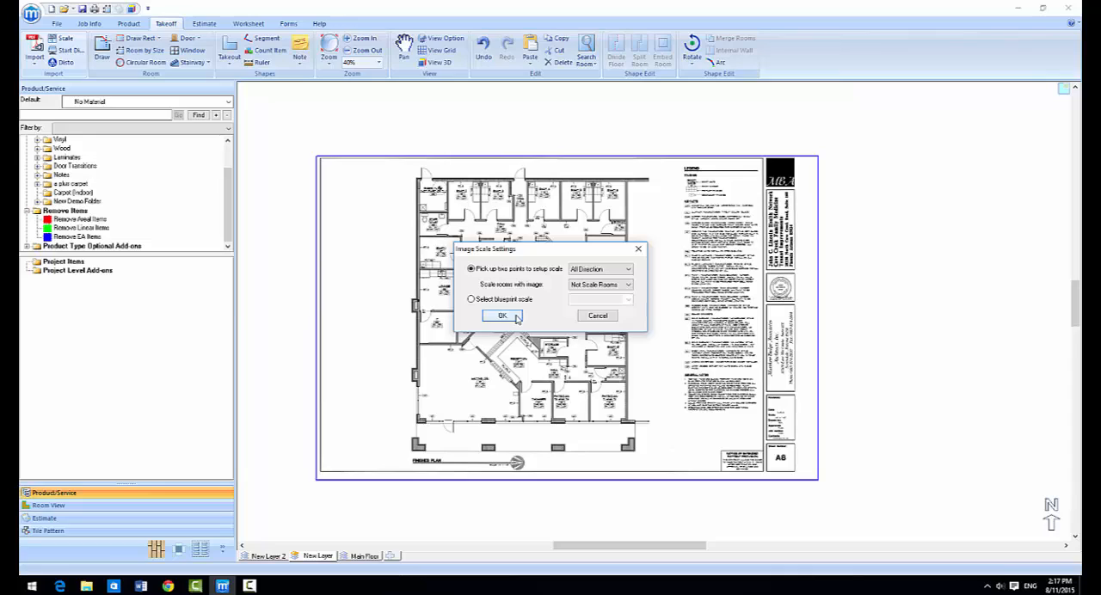
click(502, 316)
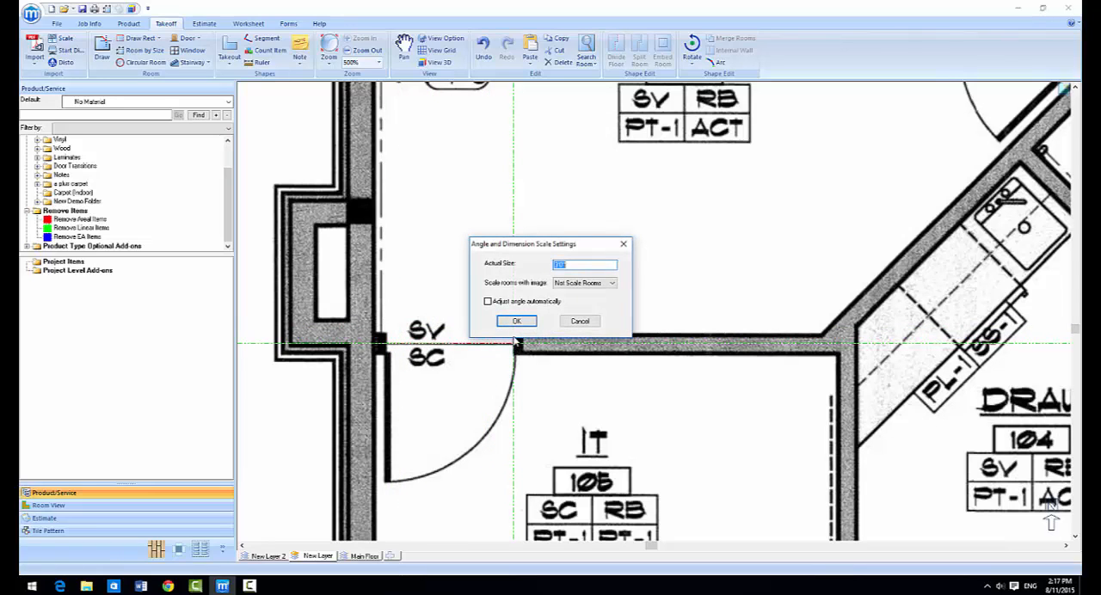
click(516, 320)
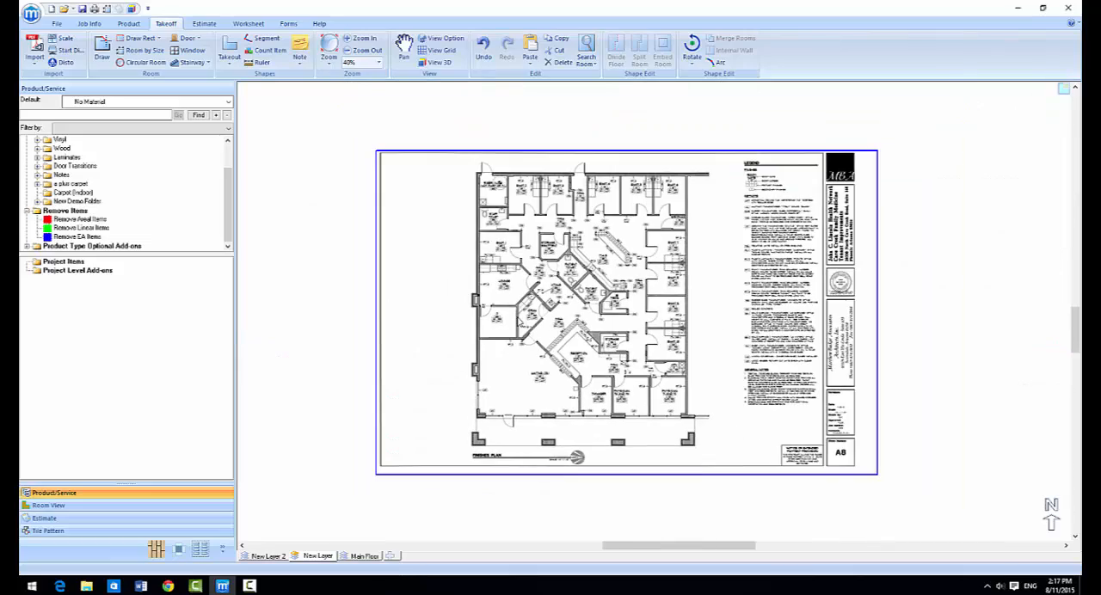
click(364, 38)
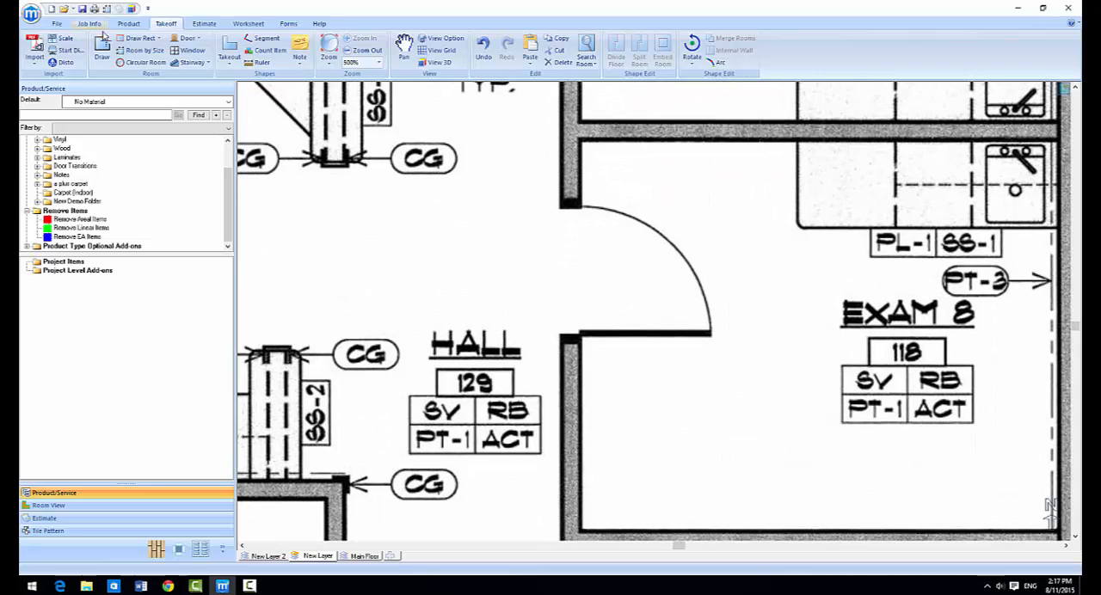
mouse_move(557, 336)
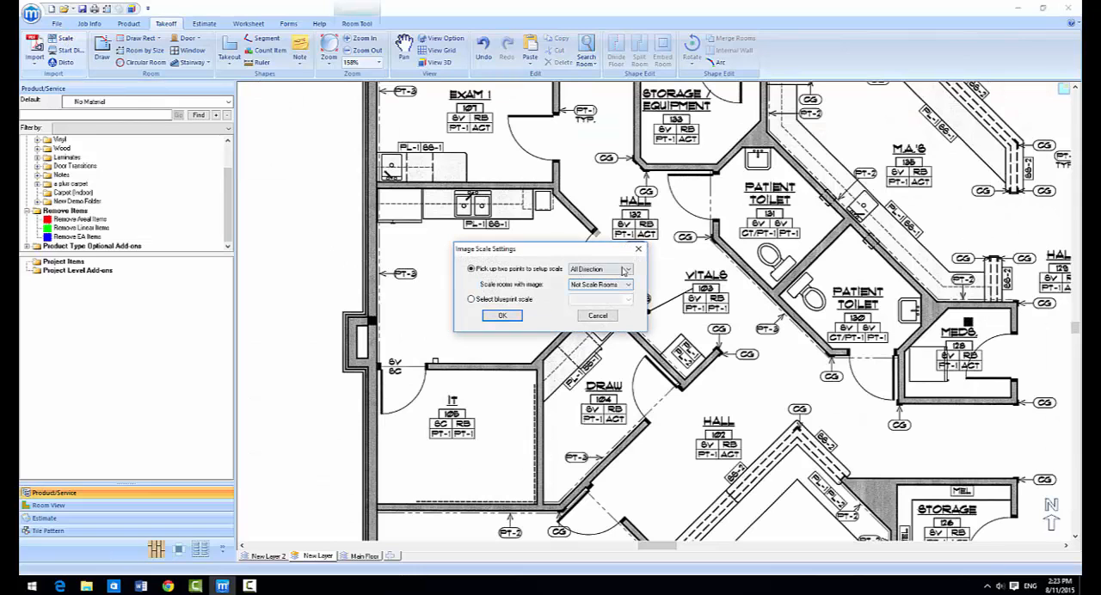
Rescale the blueprint from a picked doorway distance with Not Scale Rooms selected.
click(503, 315)
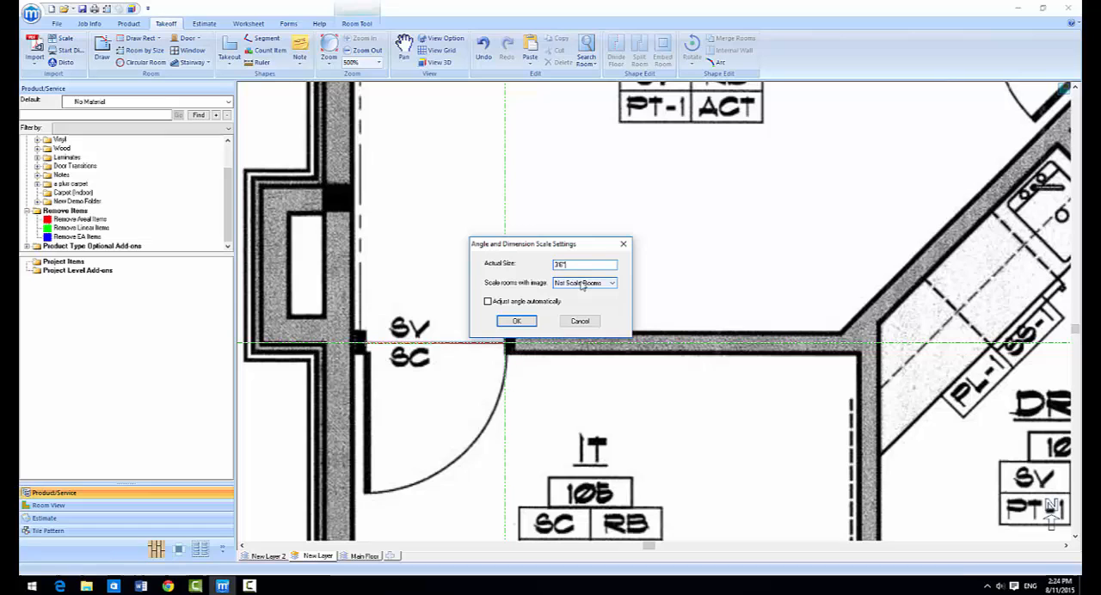
click(516, 320)
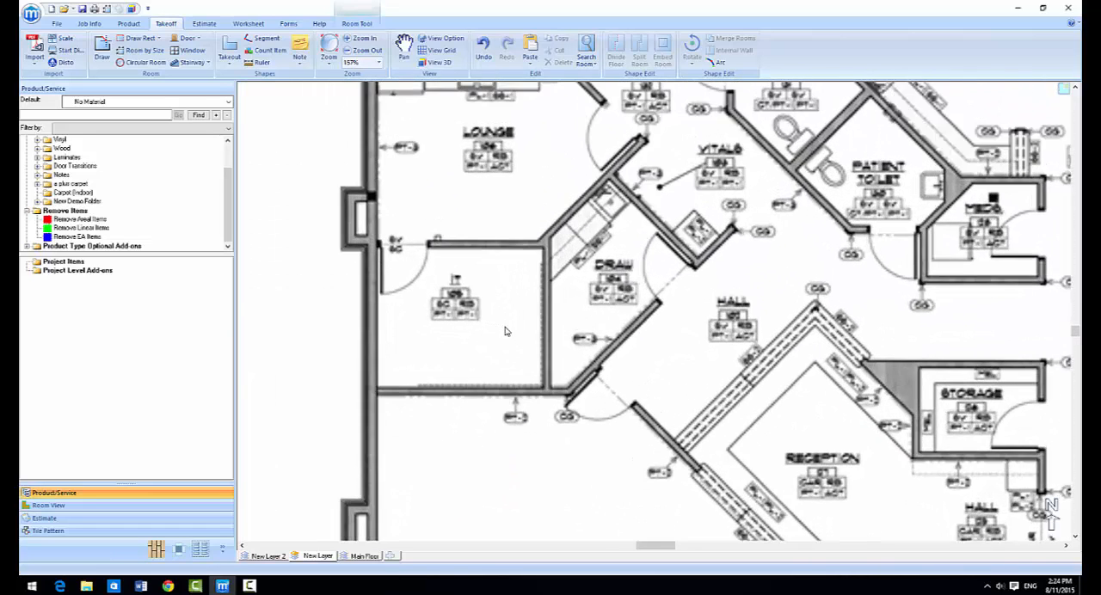
Fill the small top-left room with a vinyl sheet-goods product and add it with its add-on item.
click(363, 38)
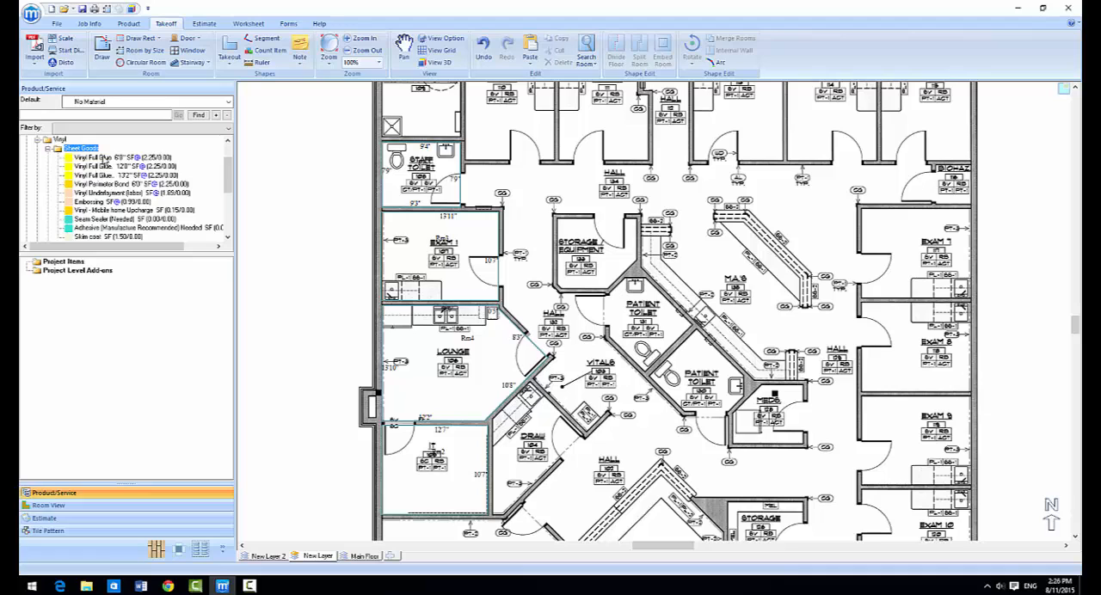
click(112, 158)
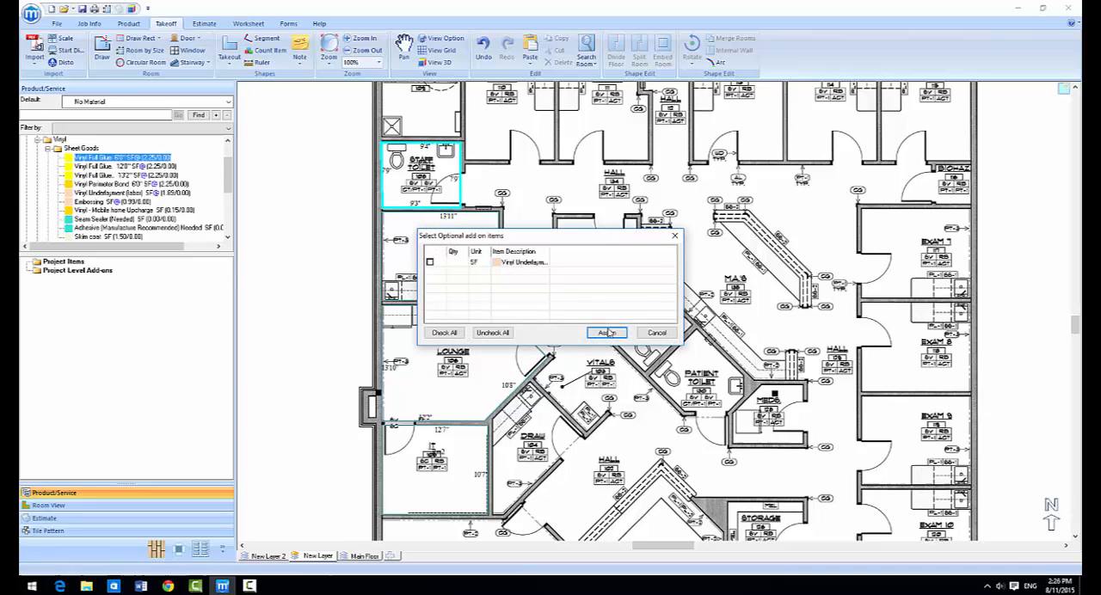
click(605, 334)
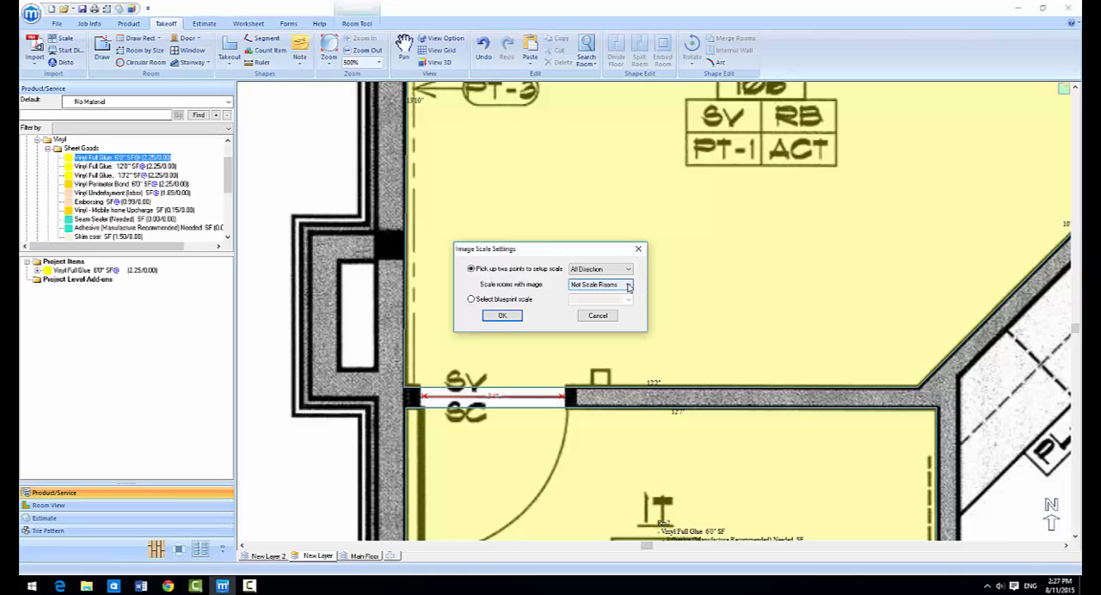
Rescale the blueprint with 'Scale rooms with image' set to Rooms in Current Layer and a new actual size.
click(628, 285)
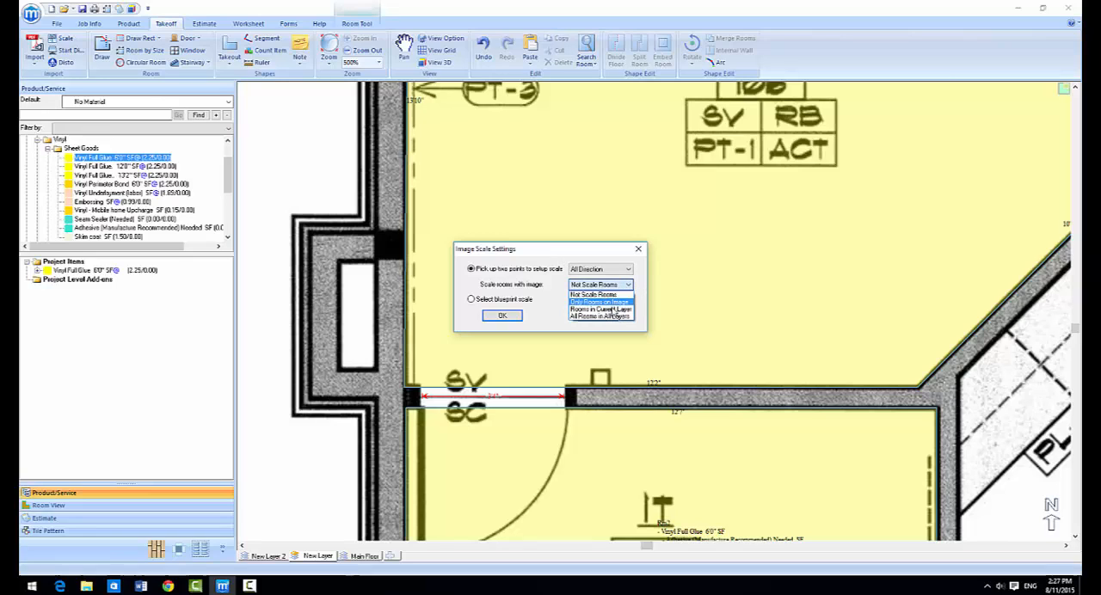
click(598, 309)
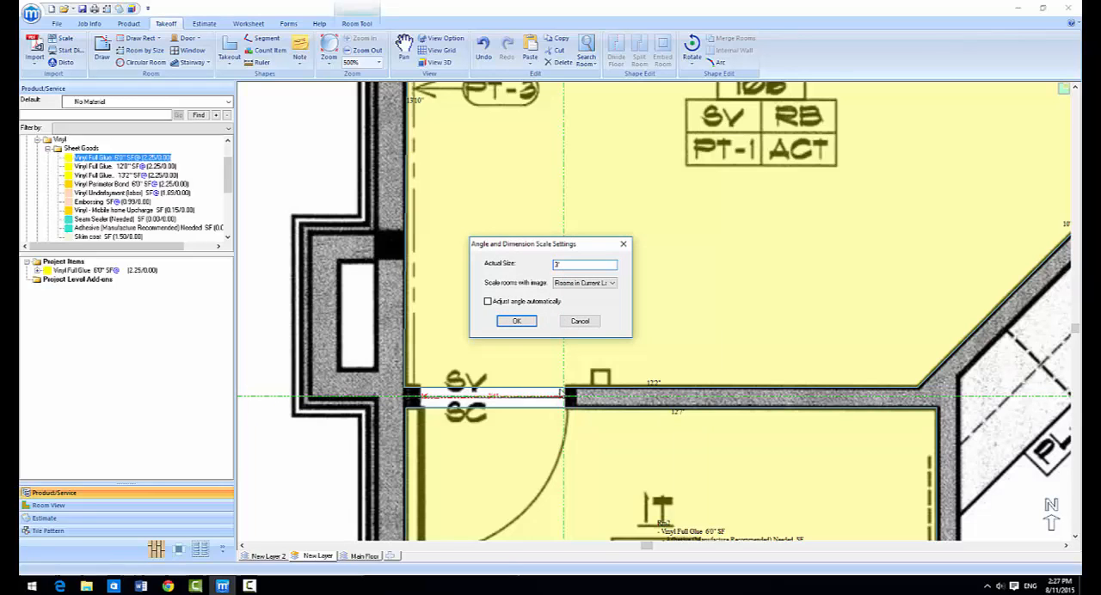
click(516, 320)
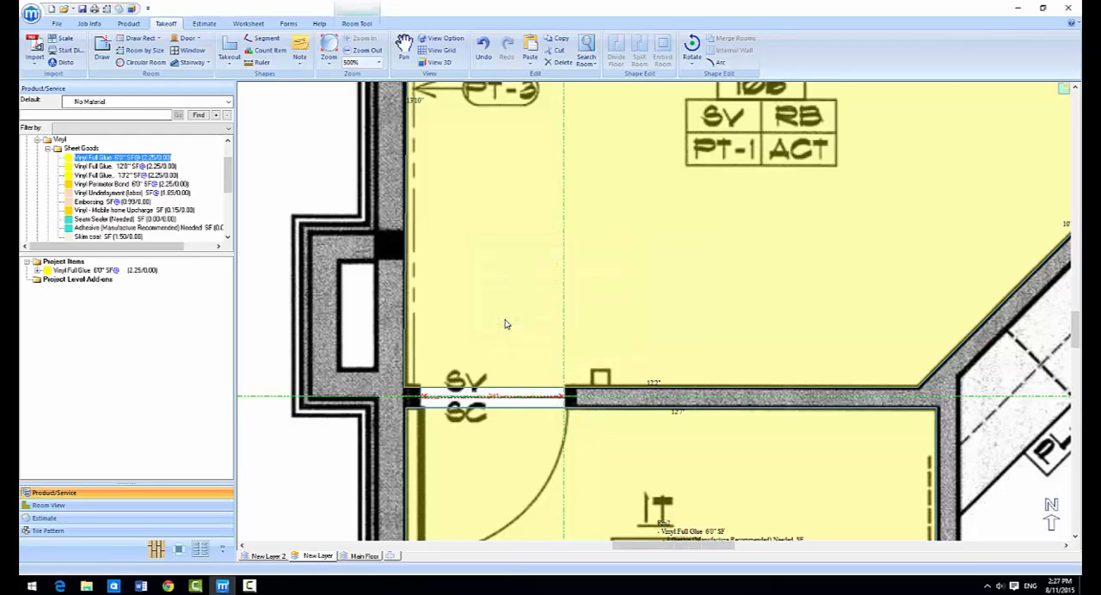